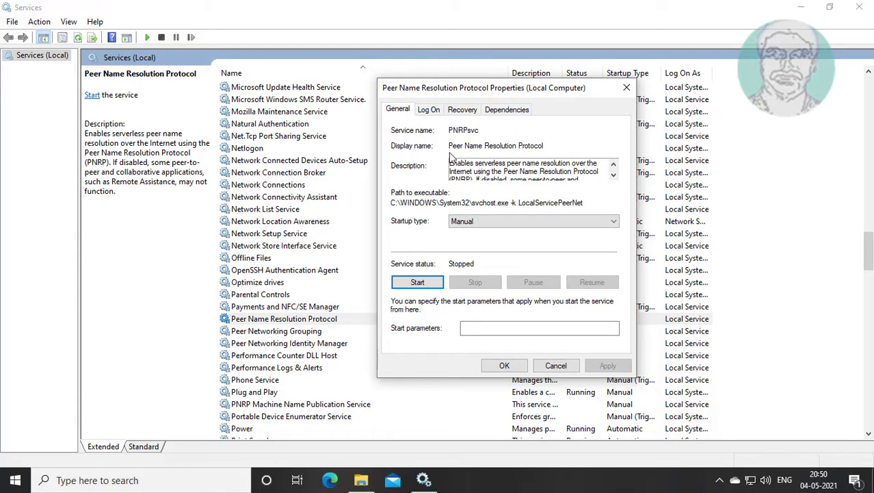
- Attempt to start Peer Name Resolution Protocol, dismiss error 0x80630203, and close Properties
{"action": "left_click", "coordinate": [418, 282]}
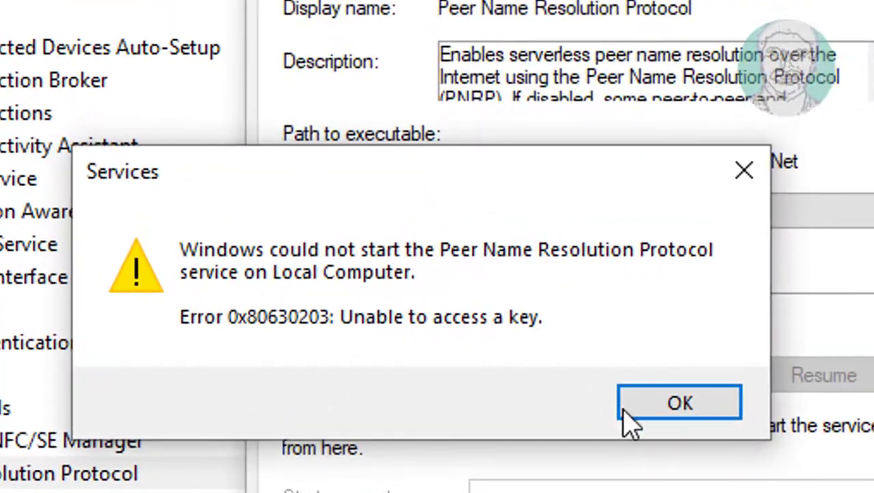
{"action": "left_click", "coordinate": [679, 402]}
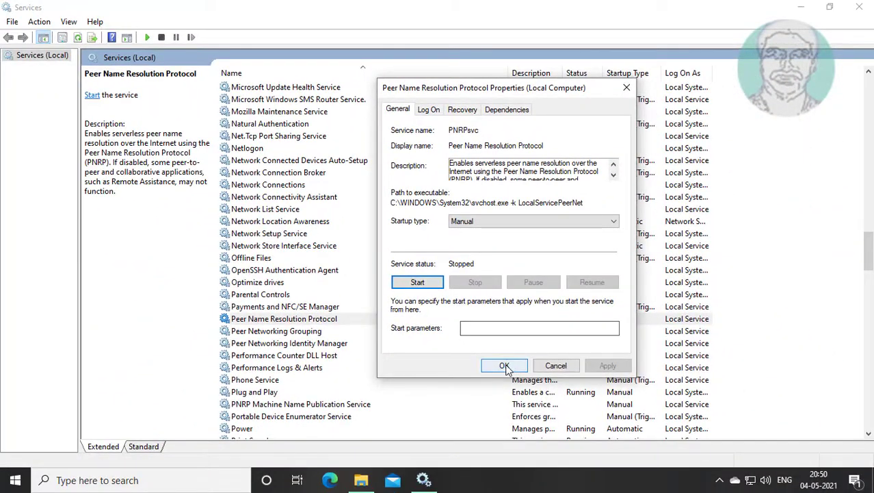
{"action": "left_click", "coordinate": [504, 365]}
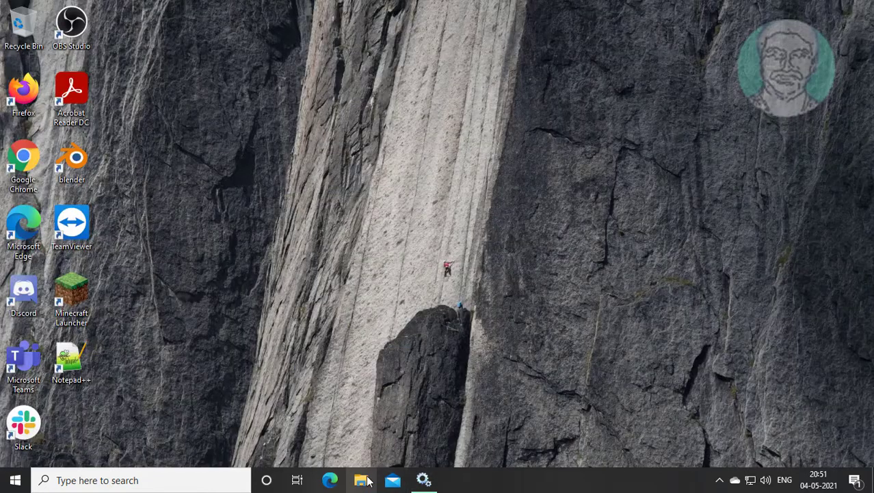
- Browse File Explorer to C:\ProgramData\Microsoft\Crypto and select the RSA folder
{"action": "left_click", "coordinate": [362, 479]}
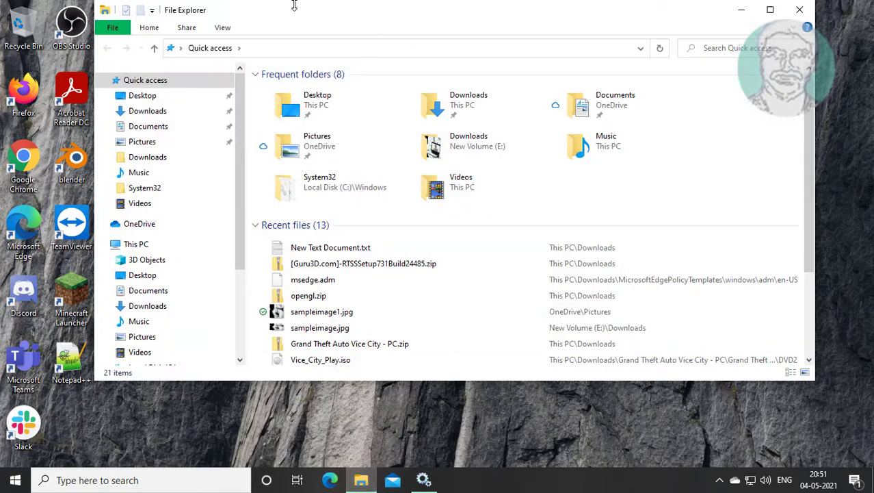
{"action": "left_click", "coordinate": [222, 27]}
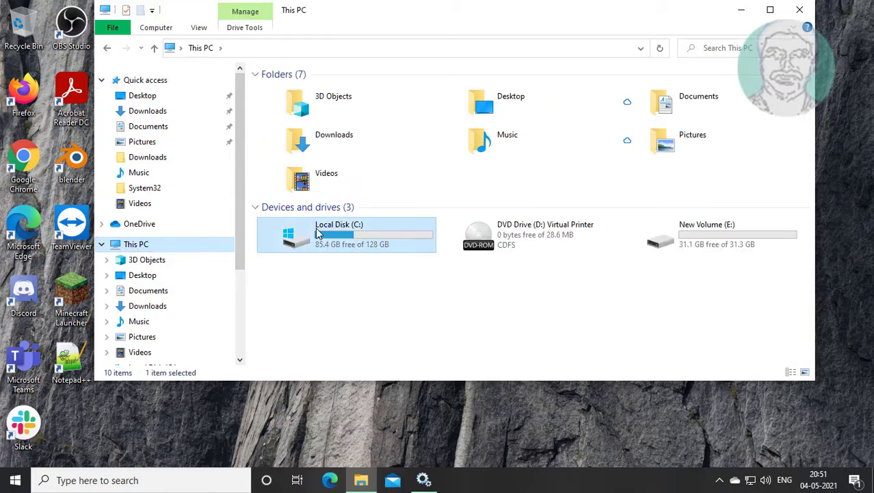
{"action": "double_click", "coordinate": [339, 235]}
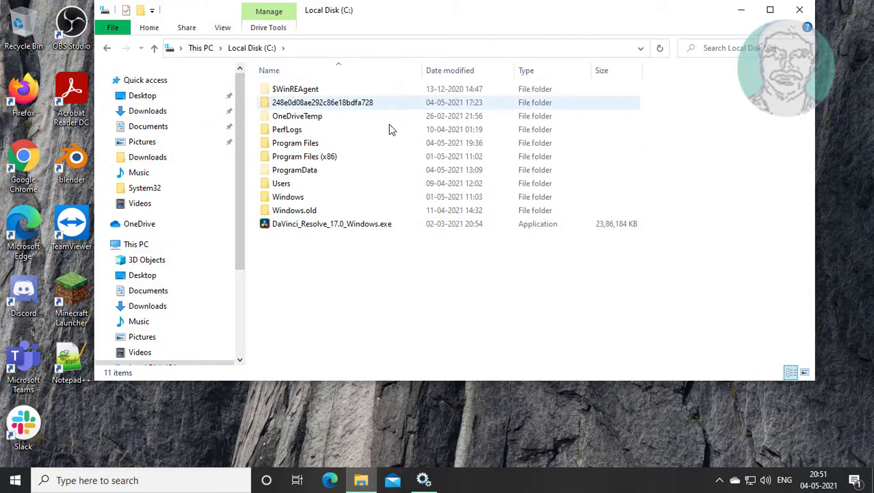
{"action": "double_click", "coordinate": [295, 170]}
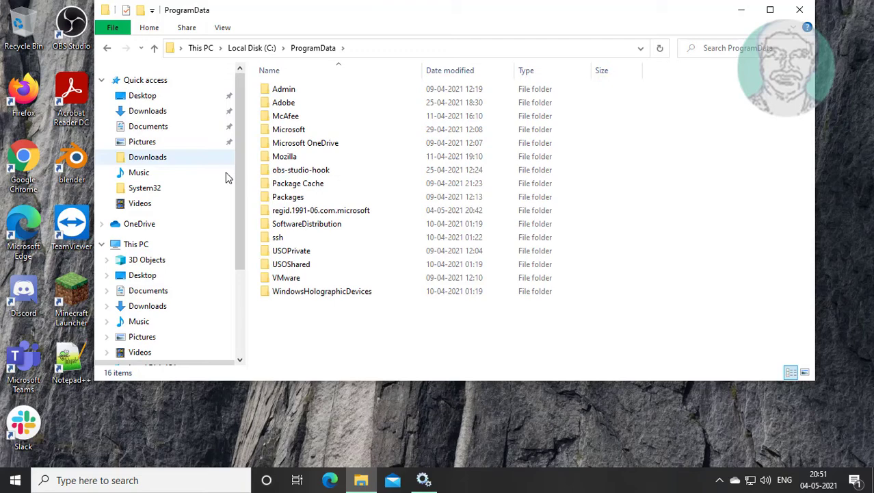
{"action": "double_click", "coordinate": [289, 129]}
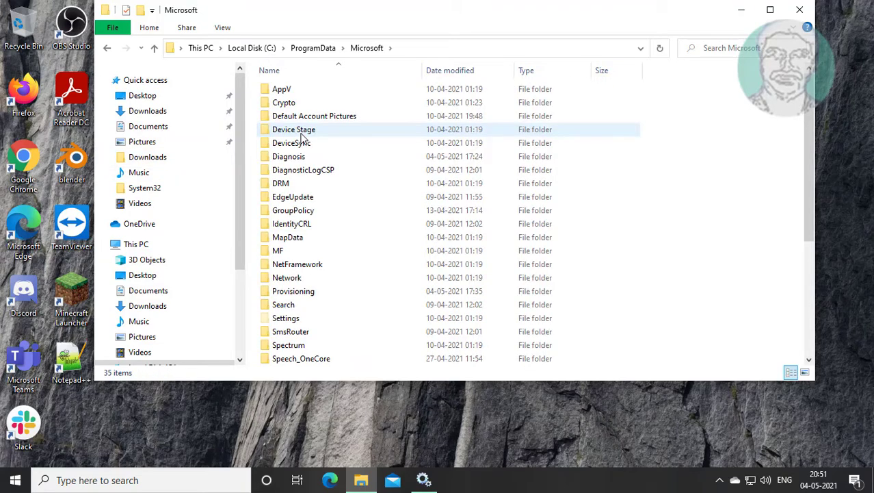
{"action": "double_click", "coordinate": [284, 102]}
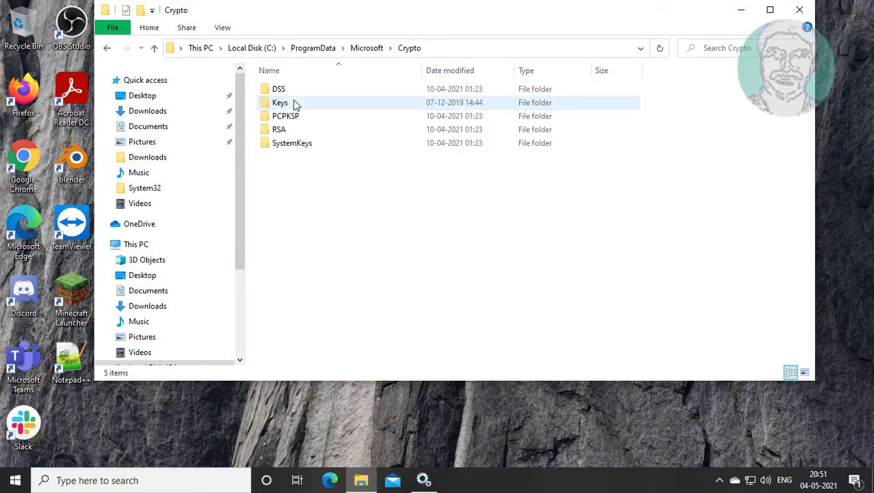
{"action": "left_click", "coordinate": [279, 129]}
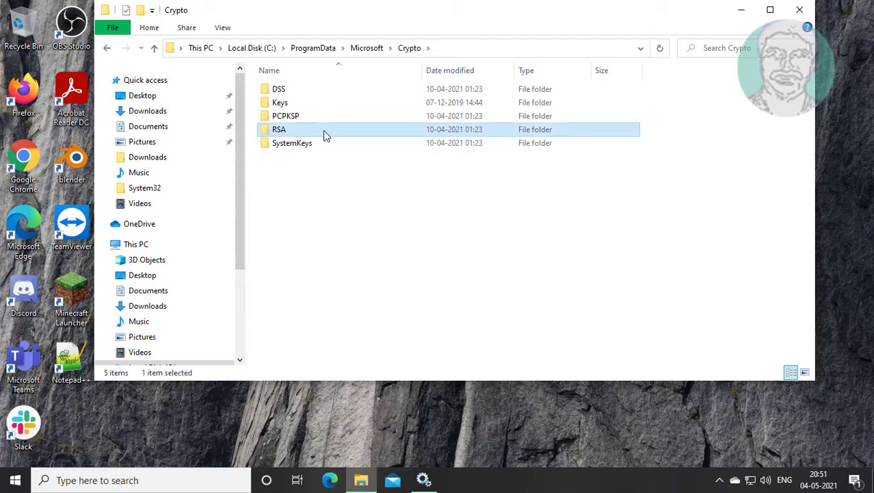
- Open the Security permissions editor for the RSA folder from its Properties
{"action": "right_click", "coordinate": [278, 129]}
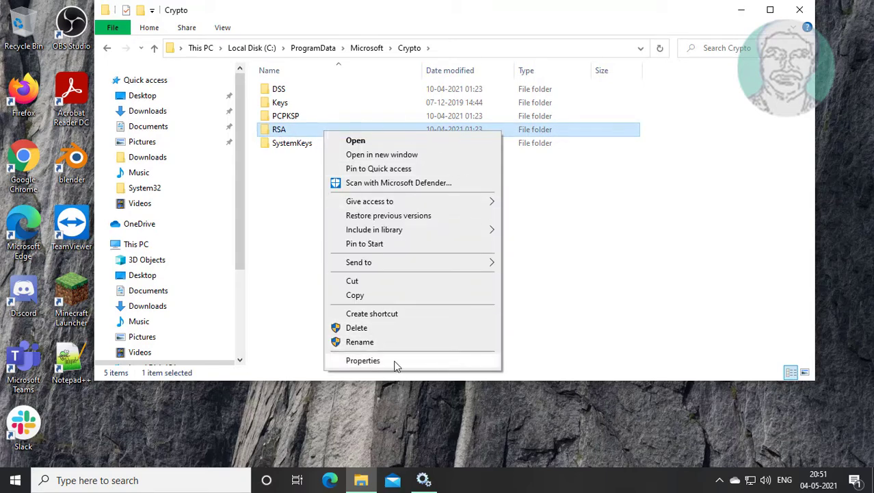
{"action": "left_click", "coordinate": [363, 360]}
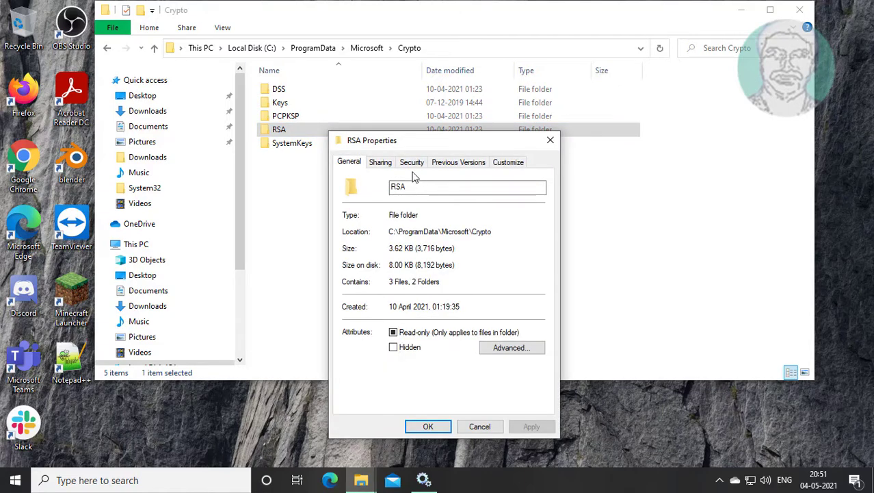
{"action": "left_click", "coordinate": [411, 162]}
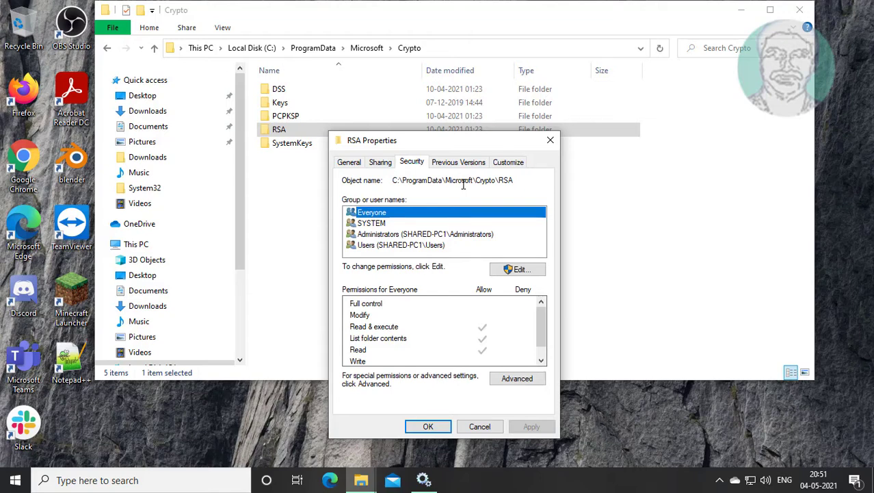
{"action": "left_click", "coordinate": [521, 269]}
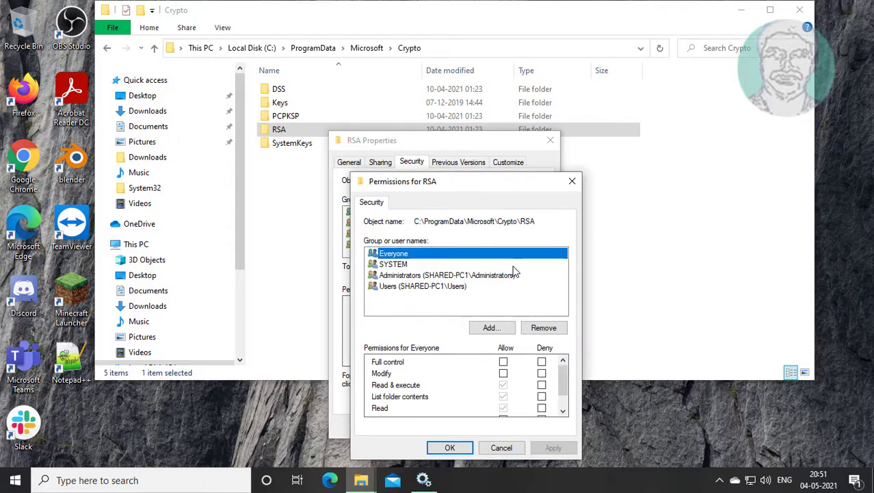
- Add the 'local service' account to the RSA folder permissions, verifying the name
{"action": "left_click", "coordinate": [491, 327]}
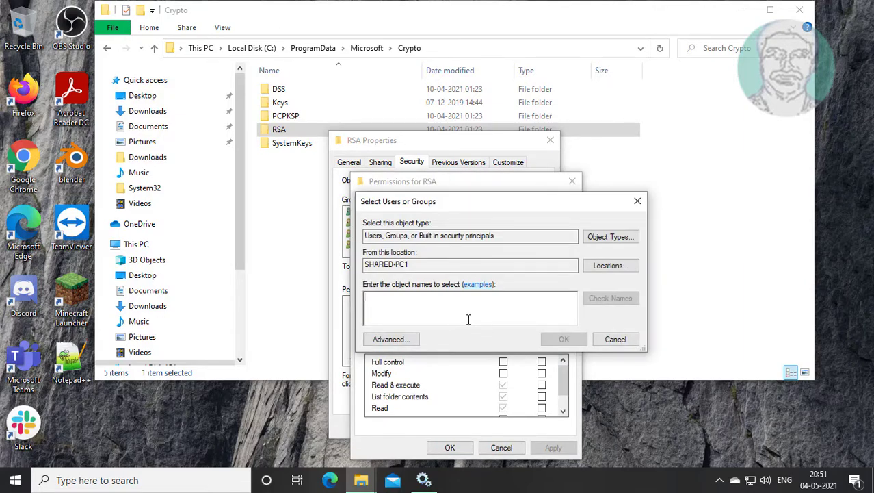
{"action": "mouse_move", "coordinate": [477, 313]}
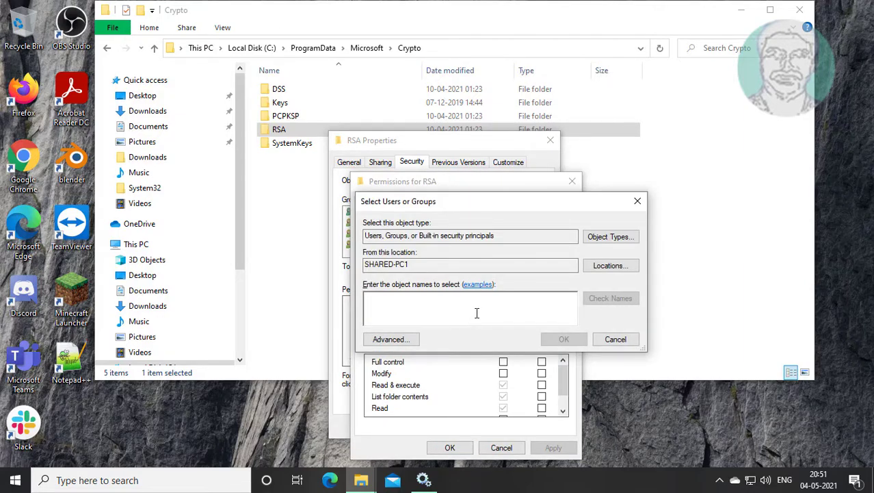
{"action": "type", "text": "local service"}
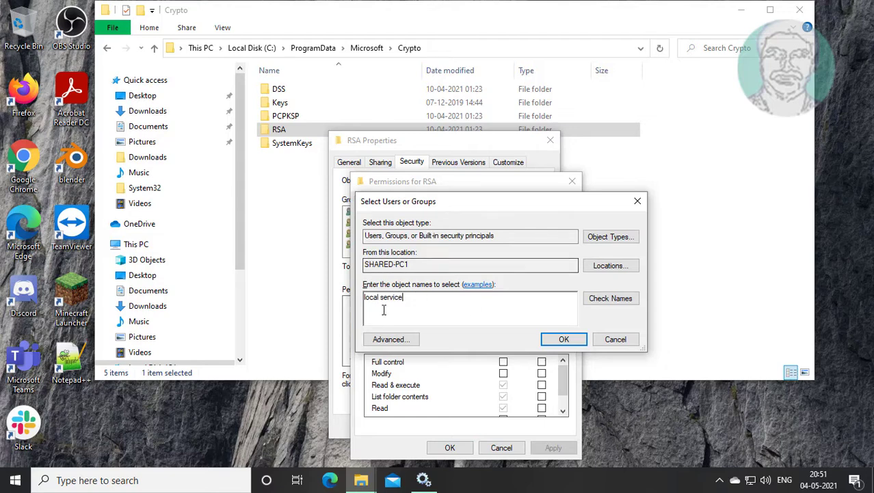
{"action": "left_click", "coordinate": [610, 297]}
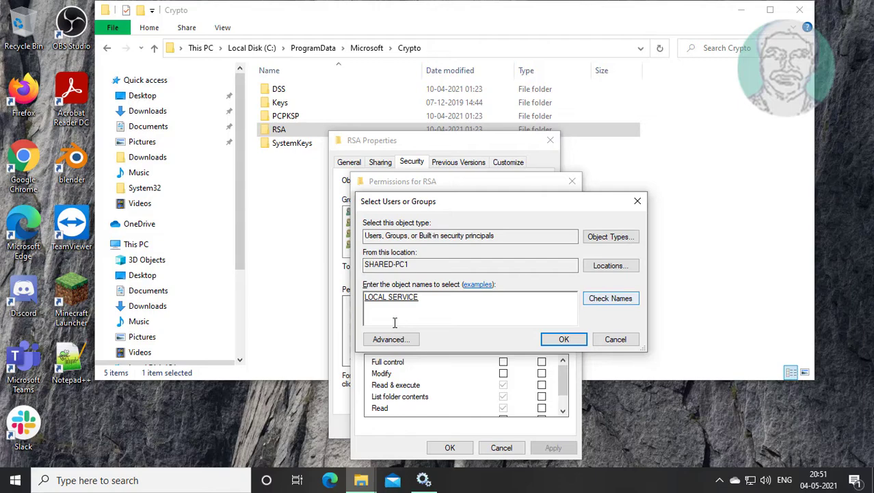
{"action": "left_click", "coordinate": [564, 339]}
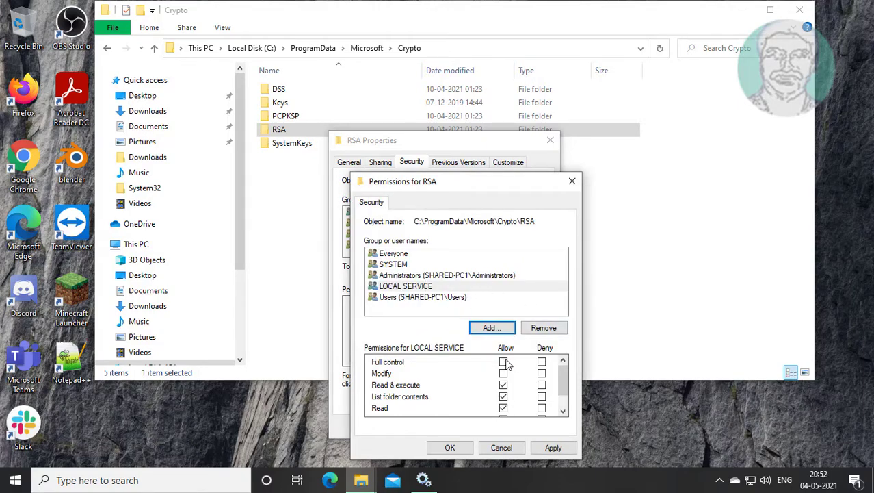
- Allow Full control for LOCAL SERVICE on RSA, apply it, and close Properties
{"action": "left_click", "coordinate": [503, 361]}
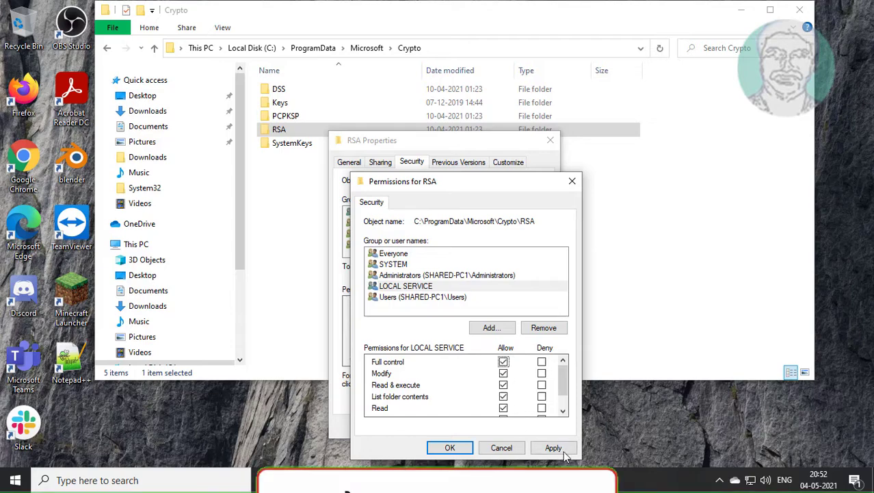
{"action": "left_click", "coordinate": [450, 448]}
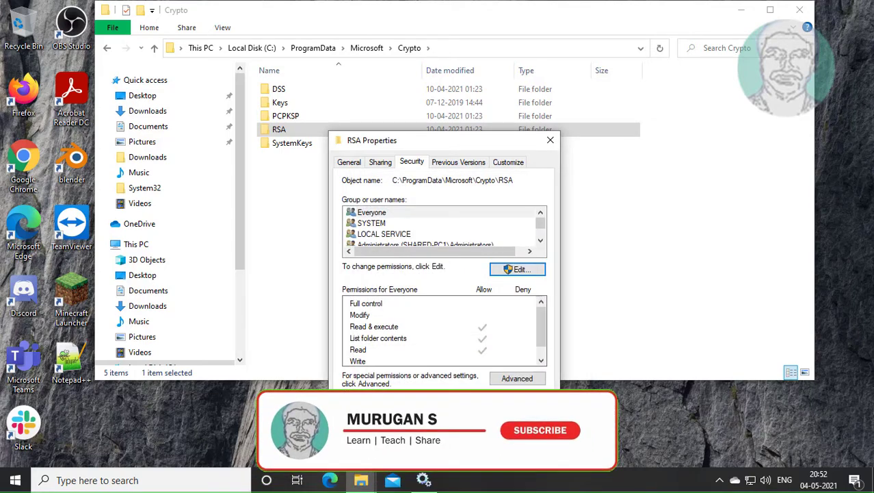
{"action": "left_click", "coordinate": [551, 140]}
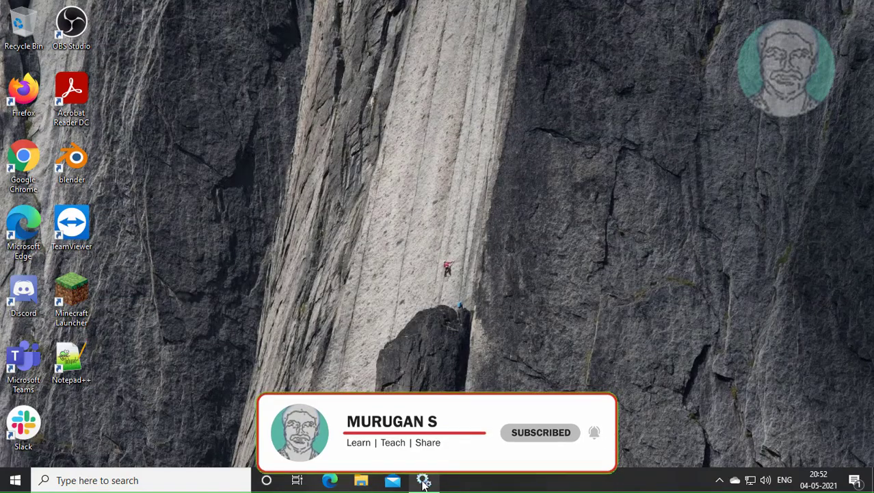
- Start the Peer Name Resolution Protocol service again from Services
{"action": "left_click", "coordinate": [423, 480]}
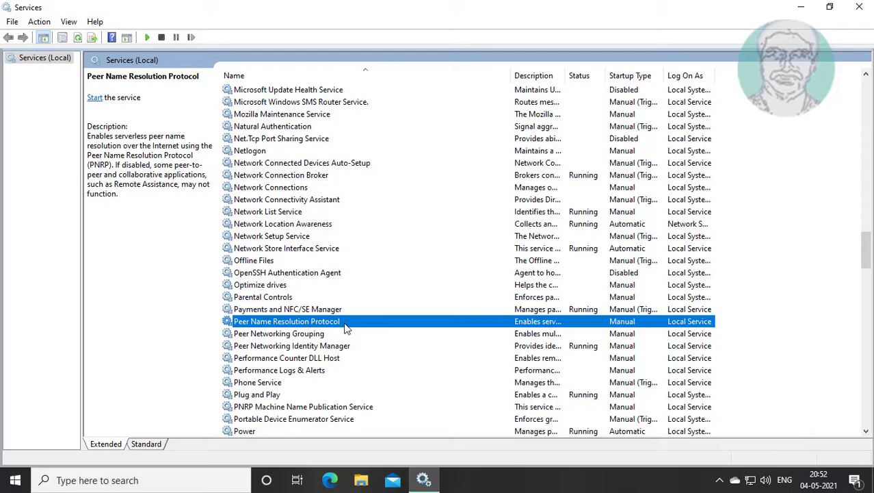
{"action": "mouse_move", "coordinate": [352, 324]}
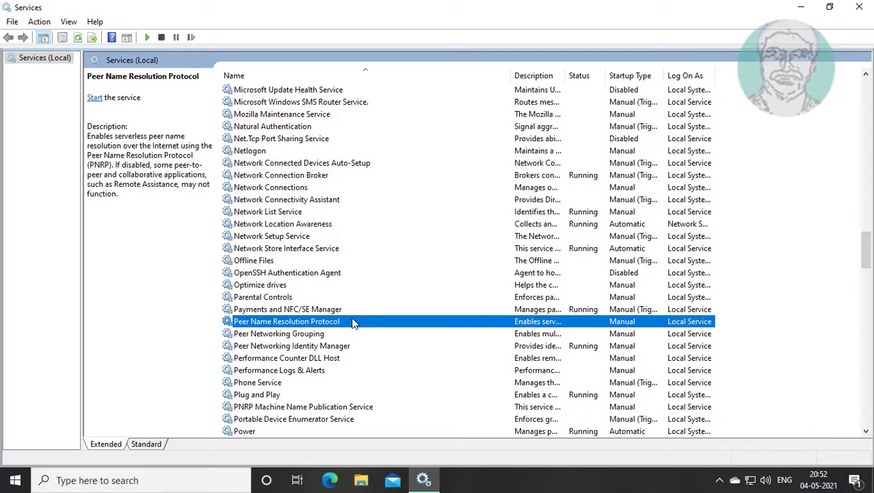
{"action": "right_click", "coordinate": [287, 321]}
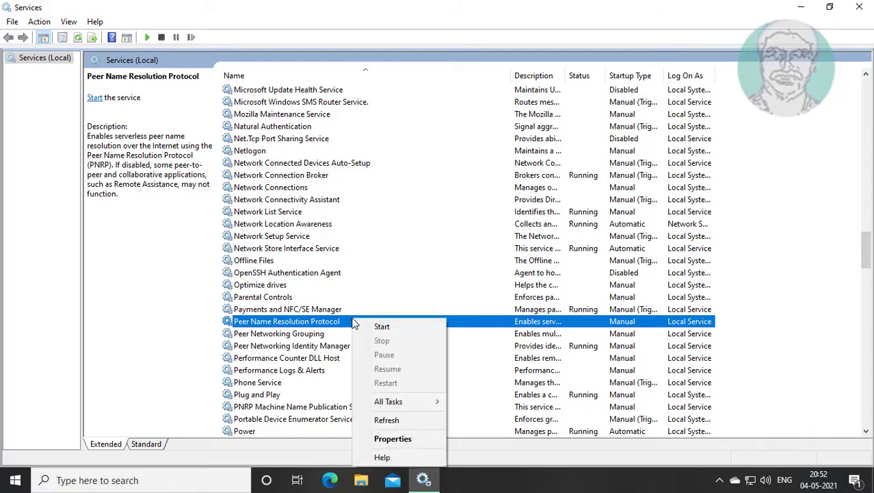
{"action": "left_click", "coordinate": [382, 326]}
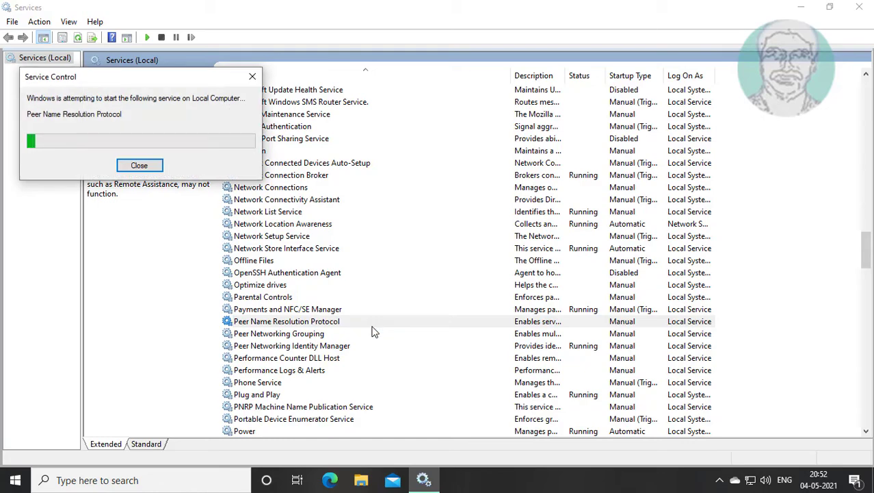